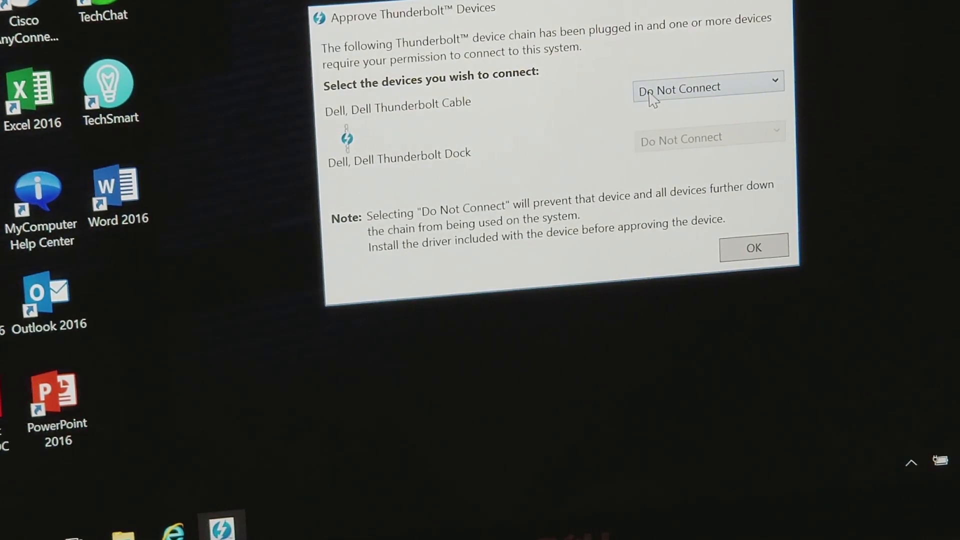
Step: Choose Always Connect for the Dell Thunderbolt Cable and Dell Thunderbolt Dock dropdowns
click(707, 88)
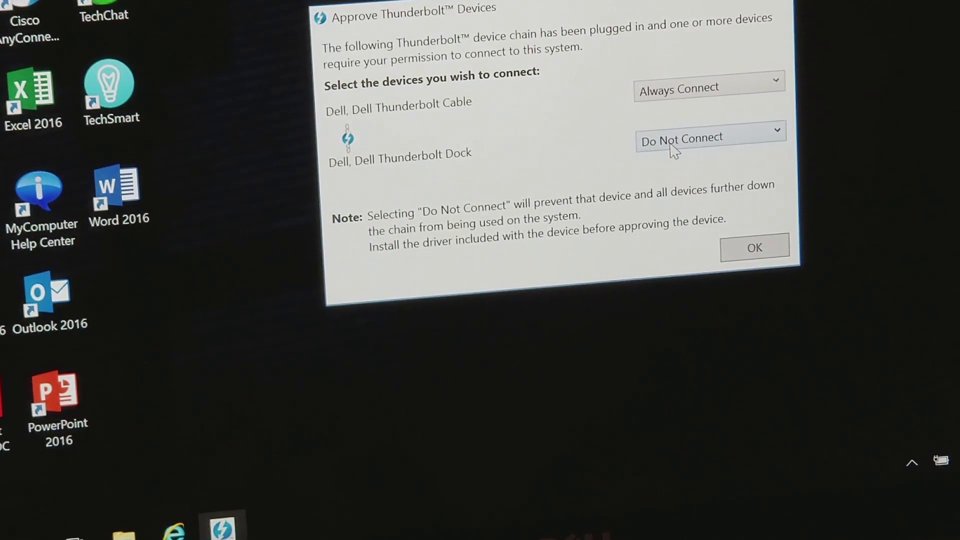
click(709, 137)
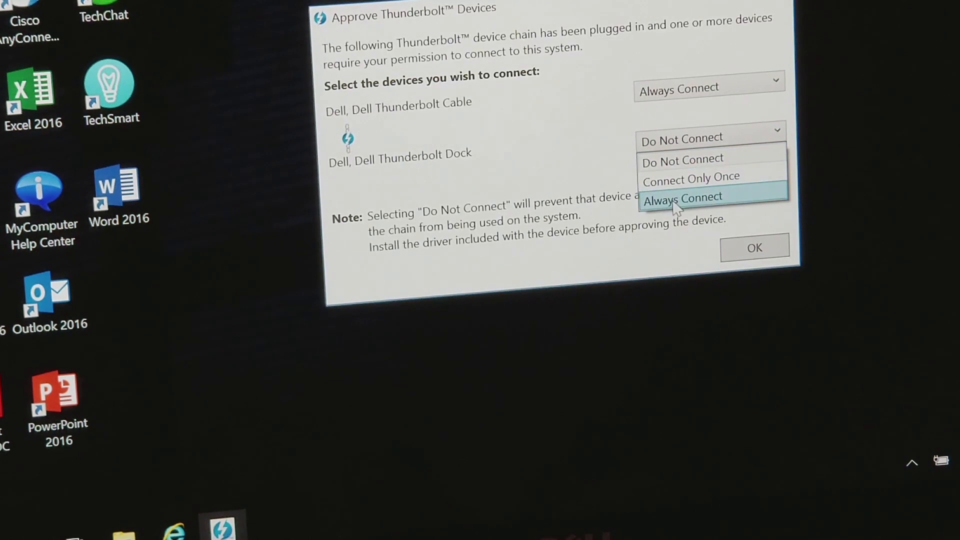
click(683, 198)
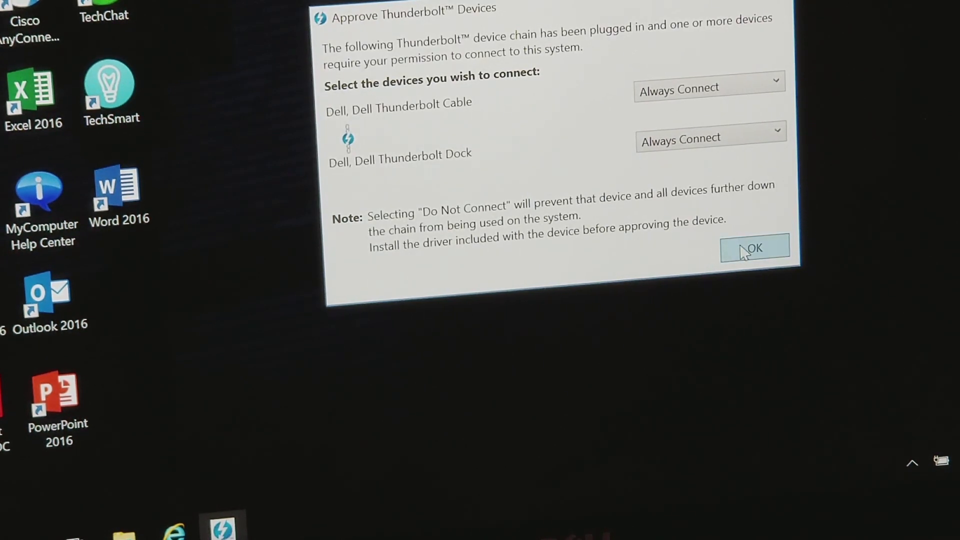
Step: Confirm the Always Connect choices with OK in the Approve Thunderbolt Devices dialog
click(753, 248)
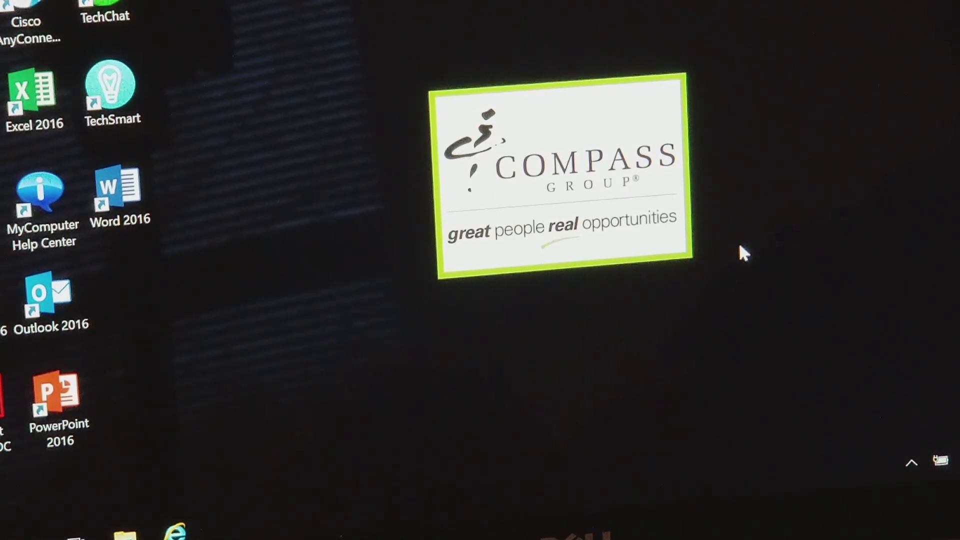
mouse_move(614, 360)
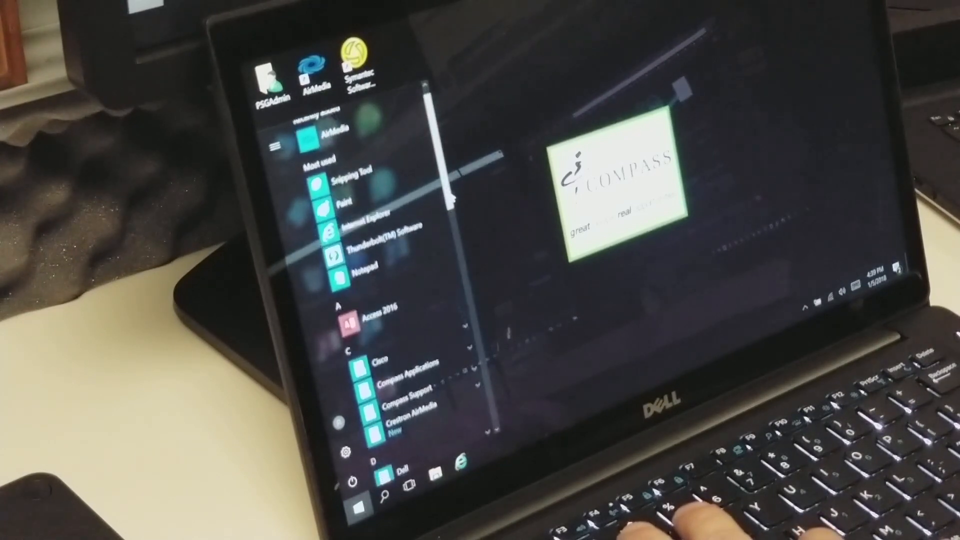
Step: Launch Thunderbolt(TM) Software from the T section of the Start menu app list
scroll(down, 3)
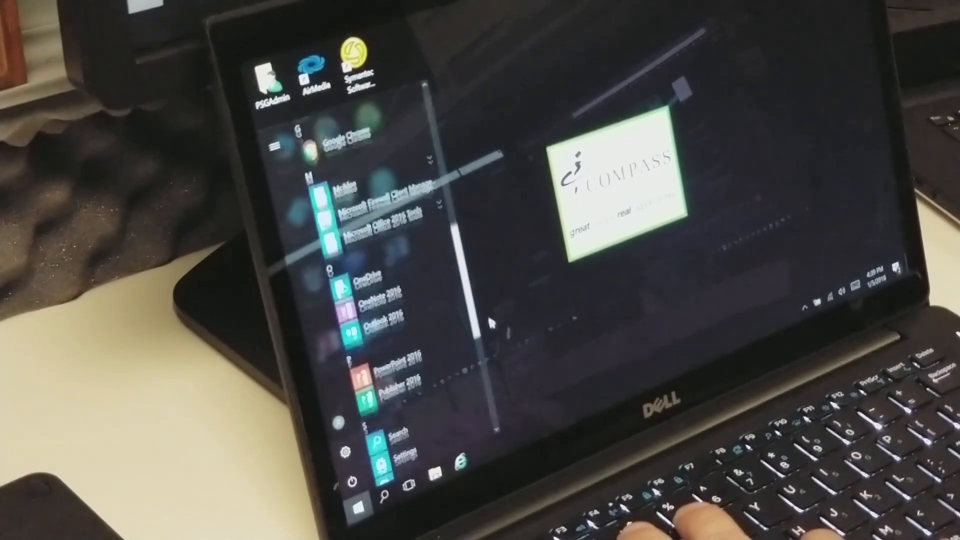
scroll(down, 3)
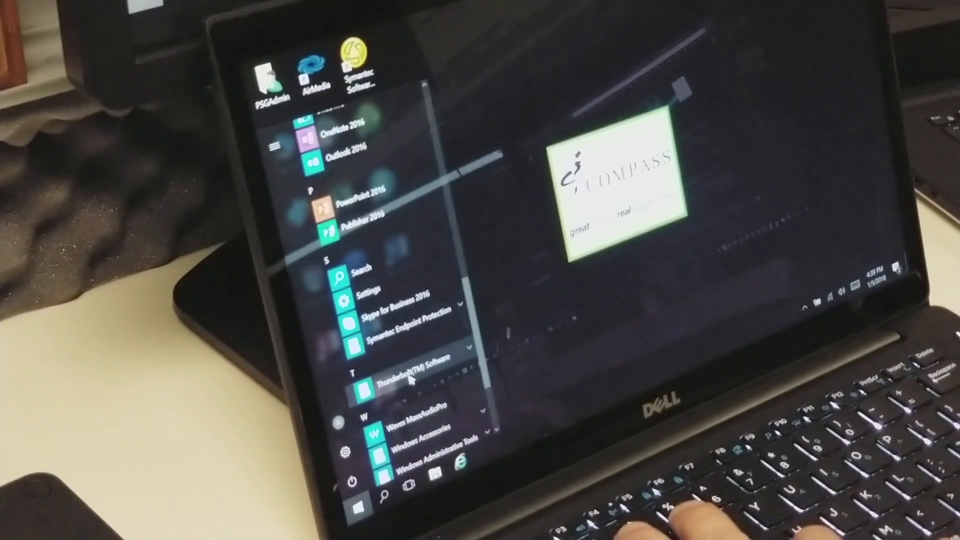
click(414, 372)
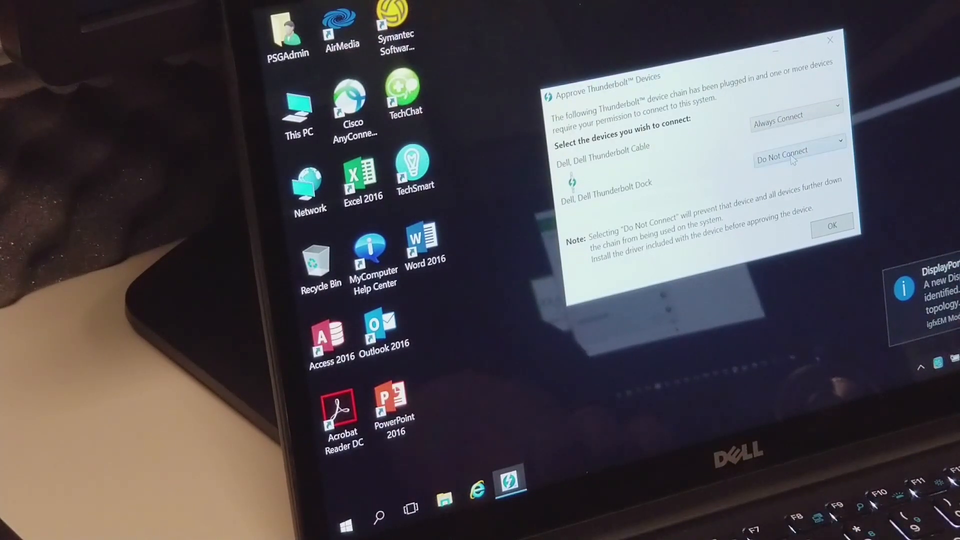
Step: Switch the Thunderbolt Dock to Always Connect, then pick Extend for the external monitor
click(797, 151)
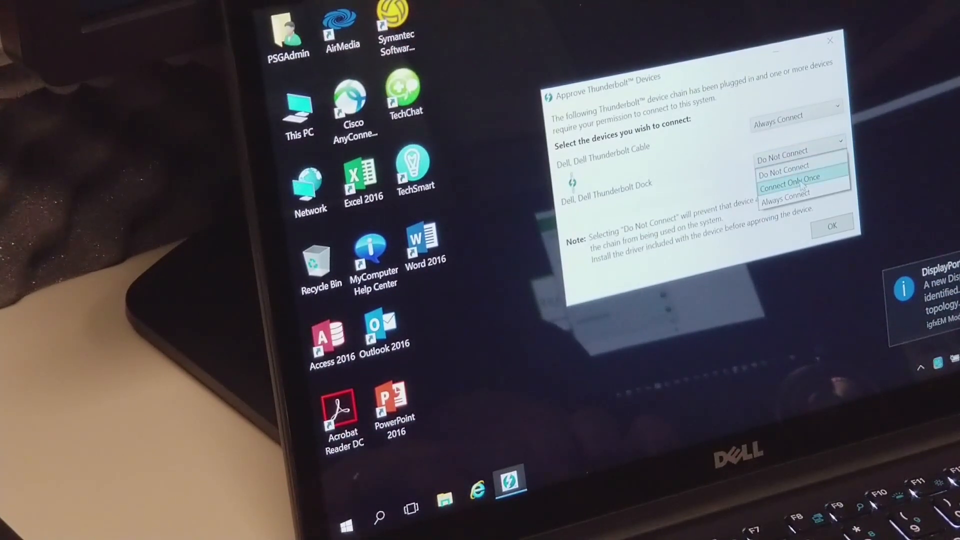
click(784, 192)
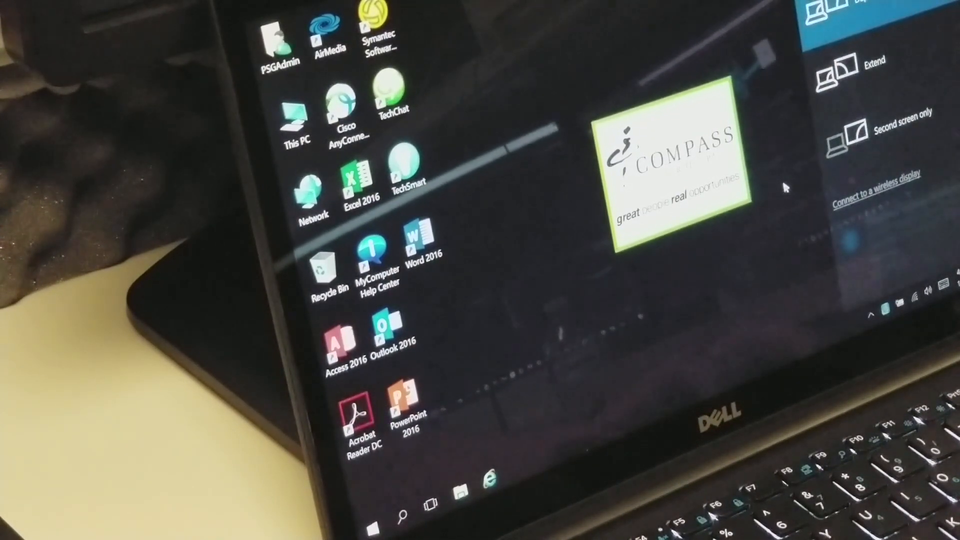
click(887, 64)
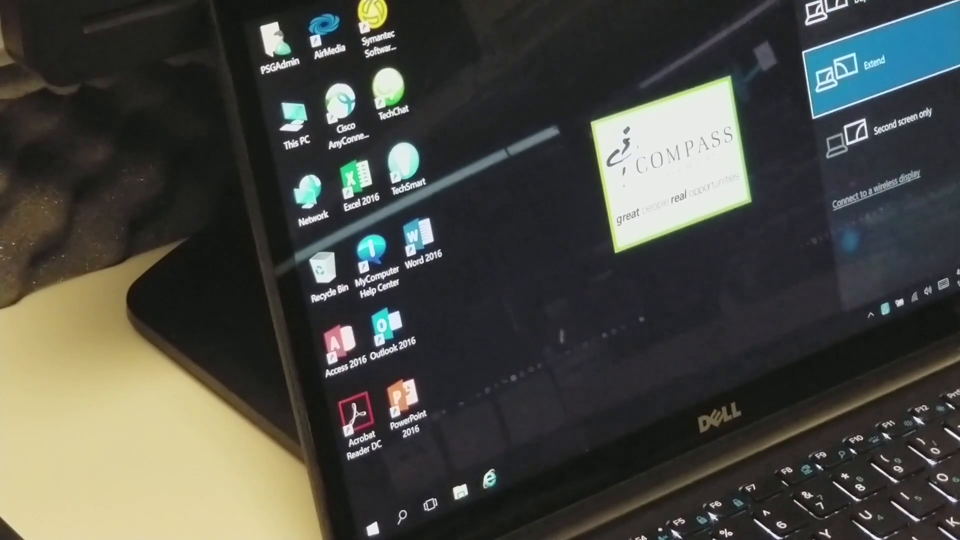